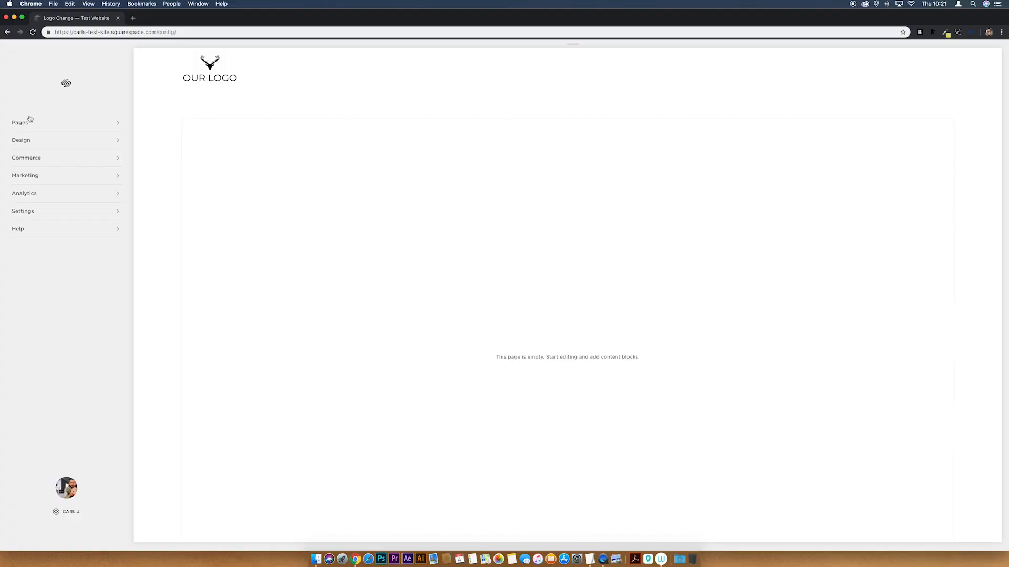
Reach the Custom CSS editor under Design and cancel out of it without changes.
click(19, 122)
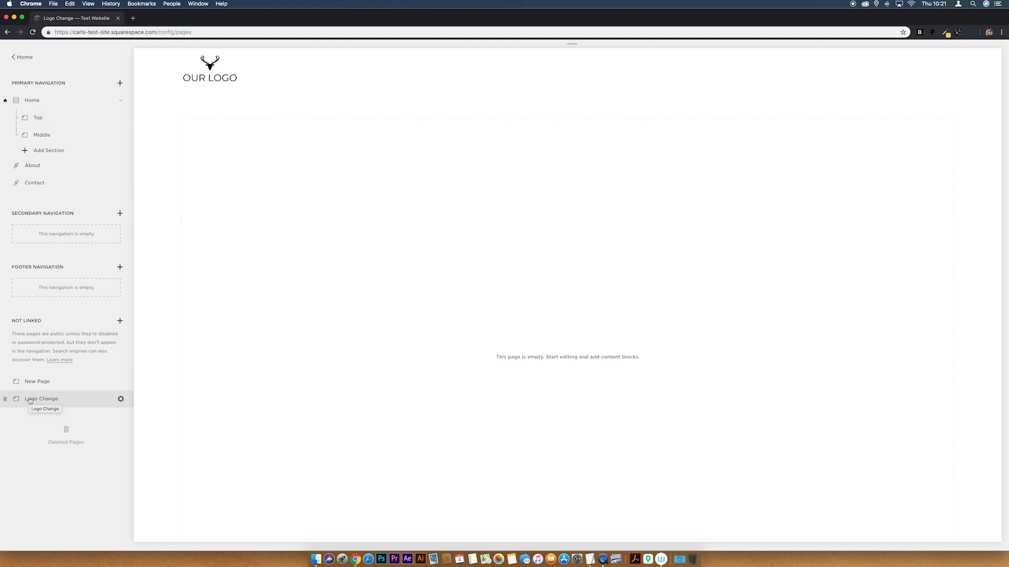
mouse_move(57, 401)
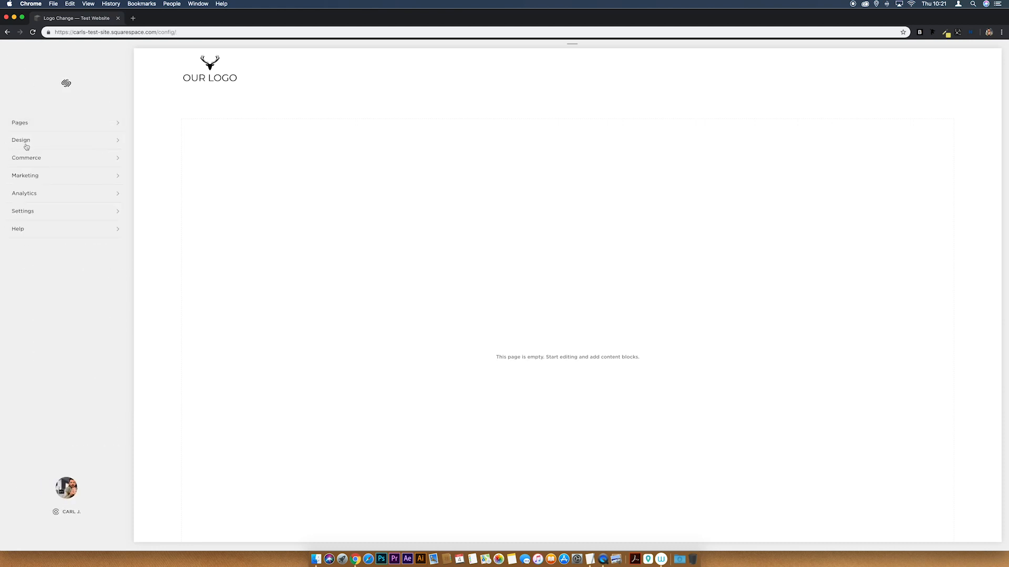
click(21, 140)
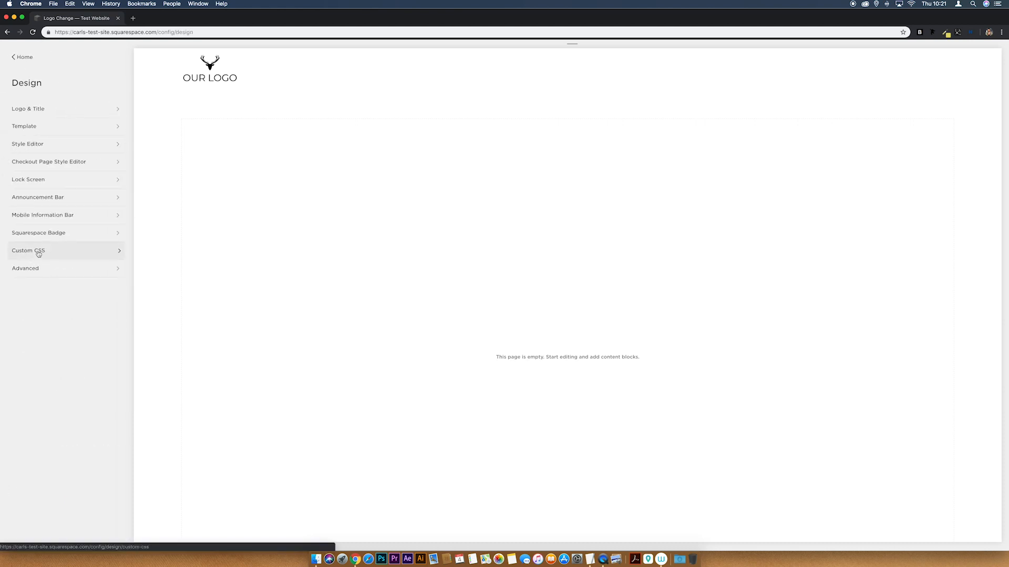
click(28, 250)
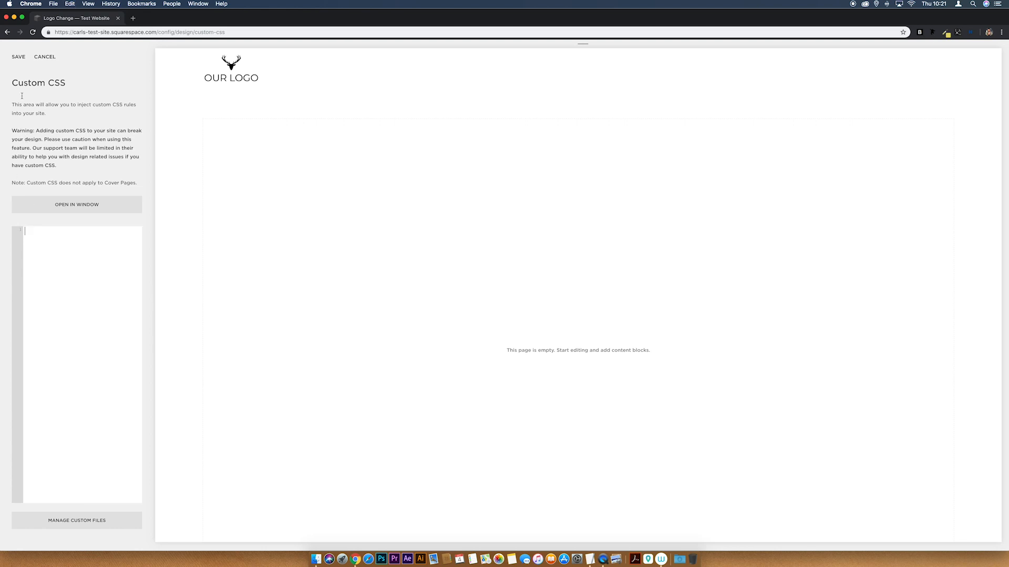
click(44, 56)
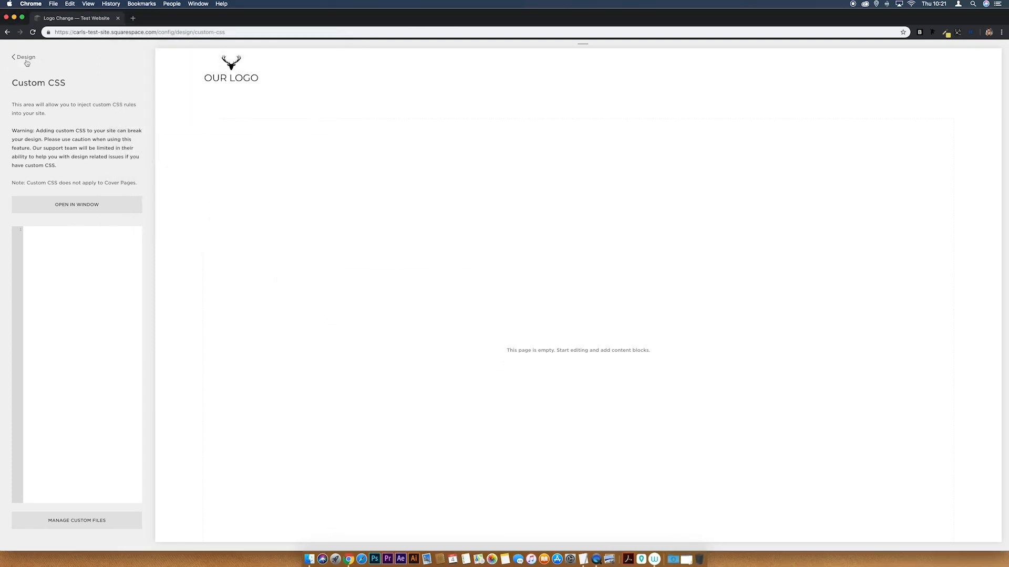
Return to Pages and open the gear settings for the unlinked 'Logo Change' page.
click(24, 57)
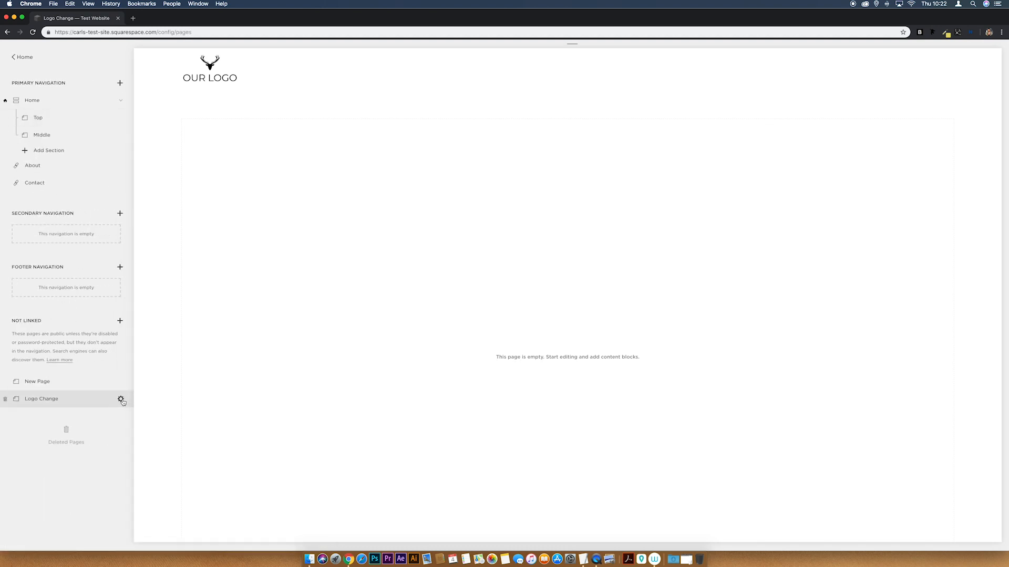
click(119, 399)
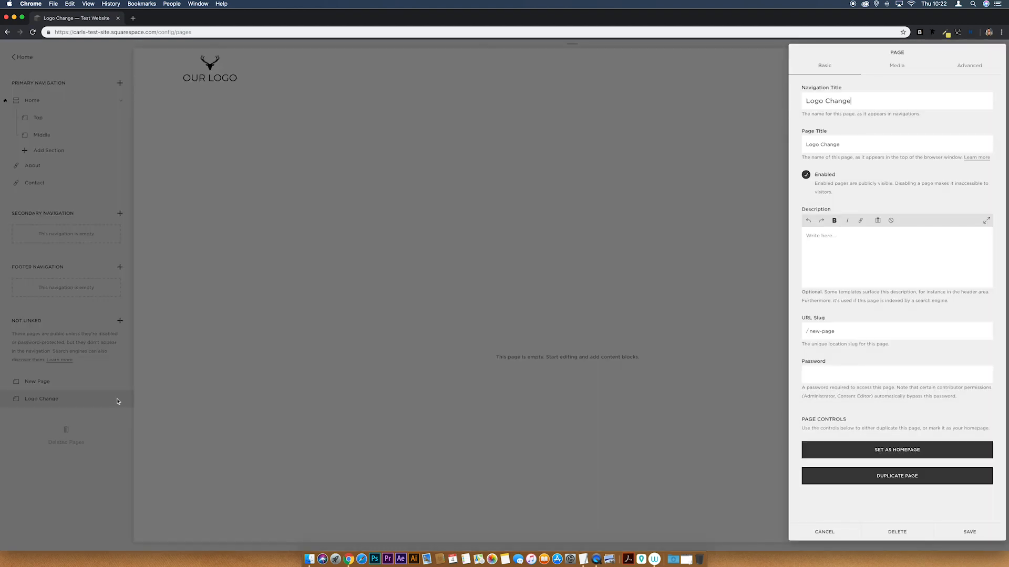
mouse_move(961, 71)
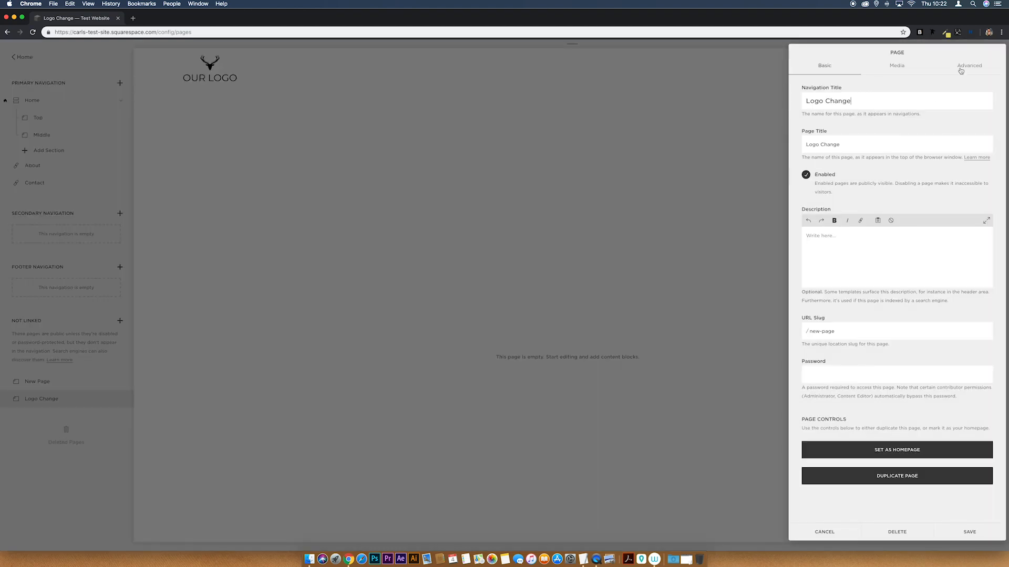
Begin a '<scrip' tag in the Advanced page header code injection box.
click(969, 65)
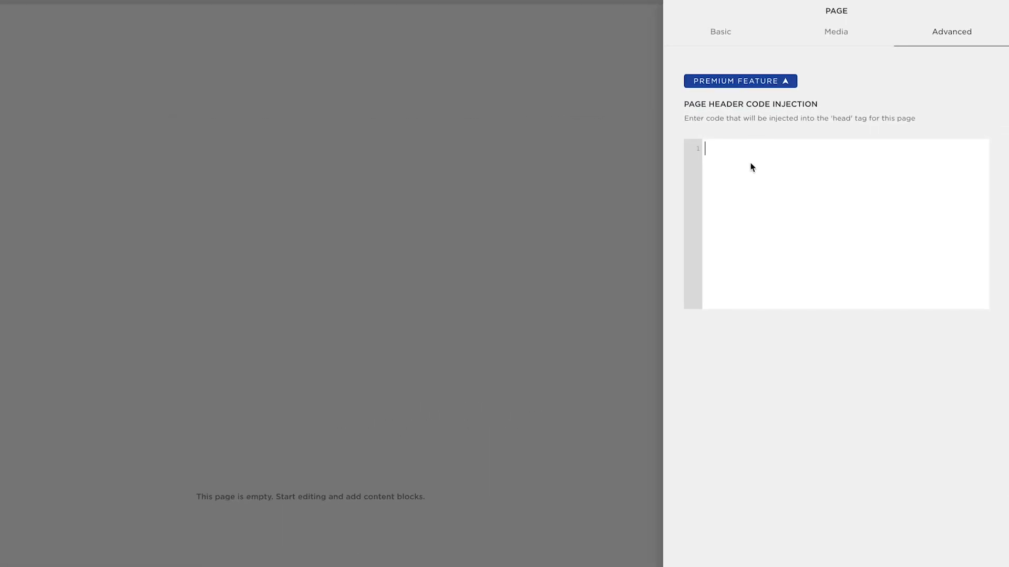
text(<)
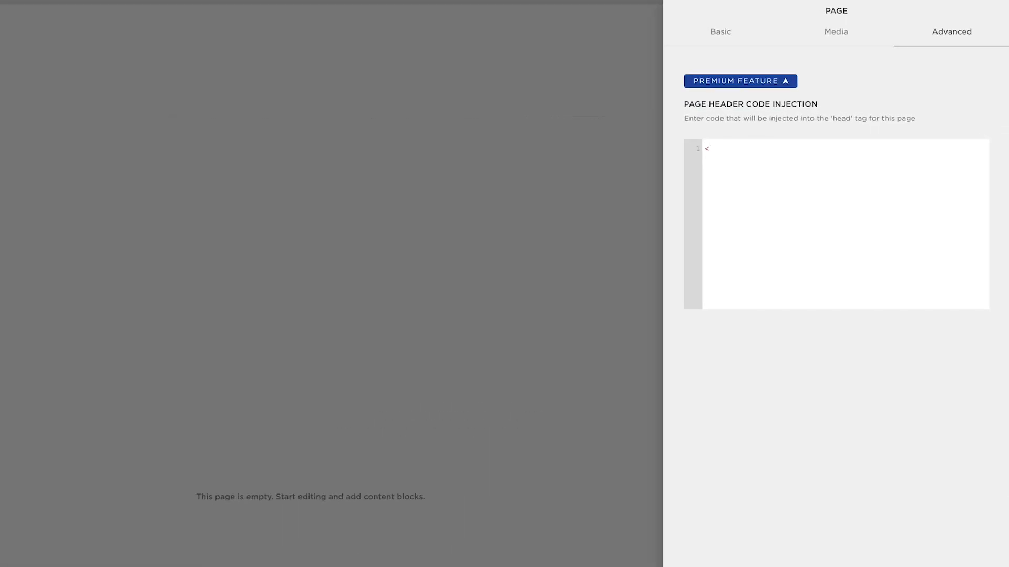
text(scrip)
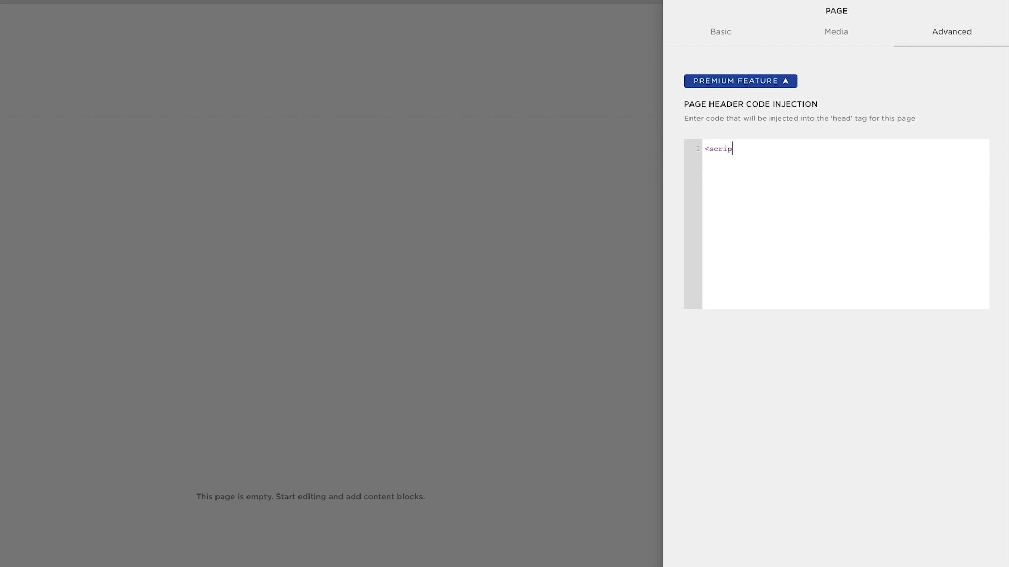